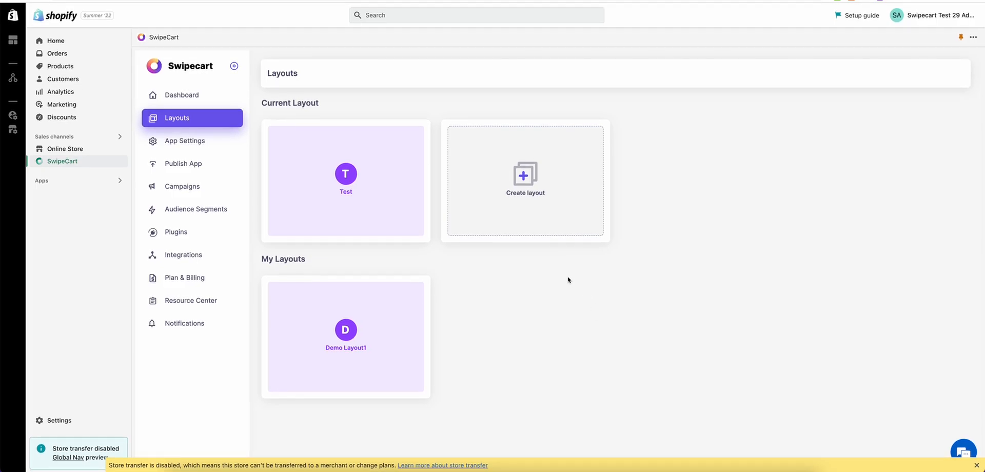
mouse_move(486, 262)
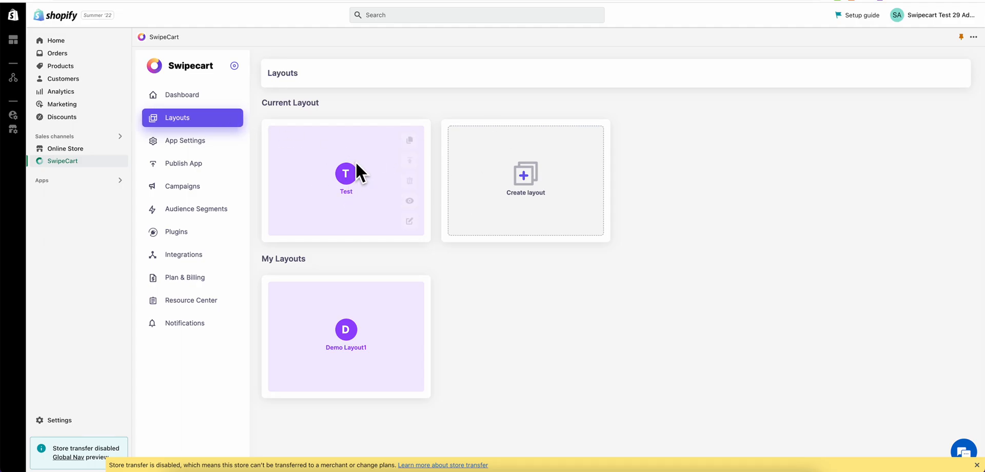
mouse_move(406, 314)
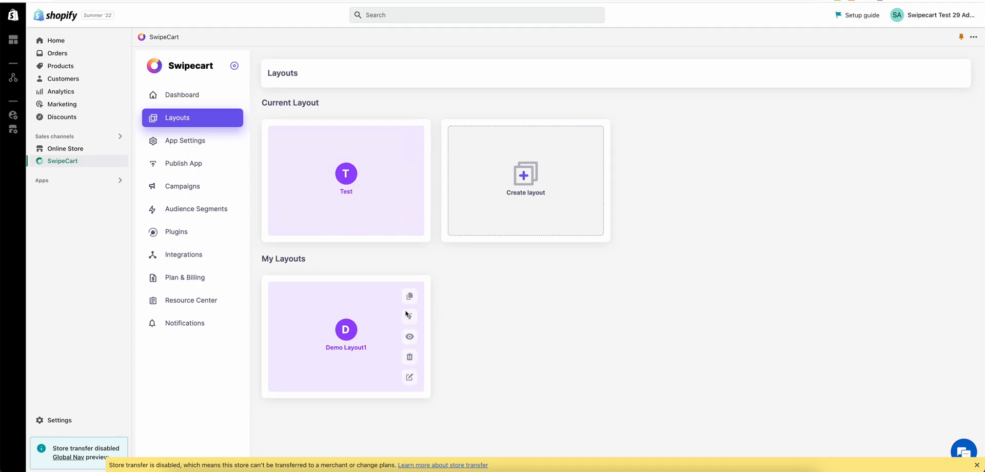
mouse_move(496, 266)
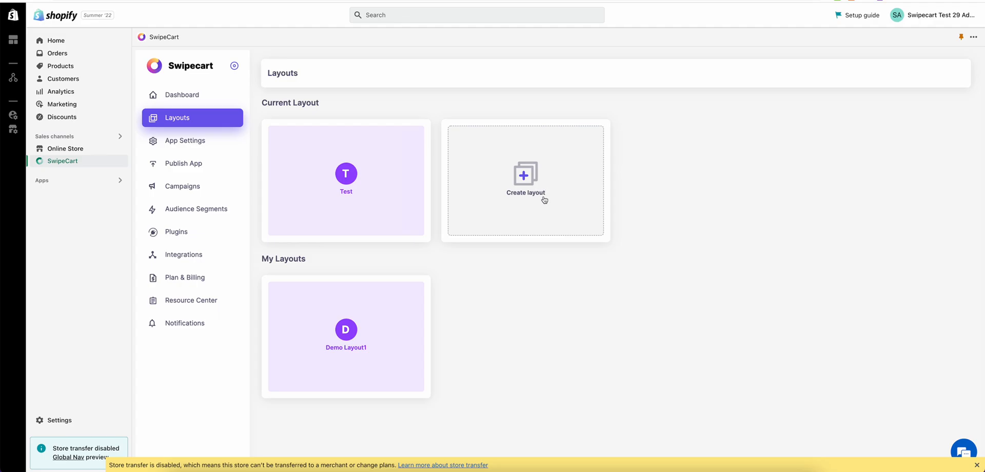
Begin a new layout and enter 'demo layout 2' as its Layout Name.
click(525, 181)
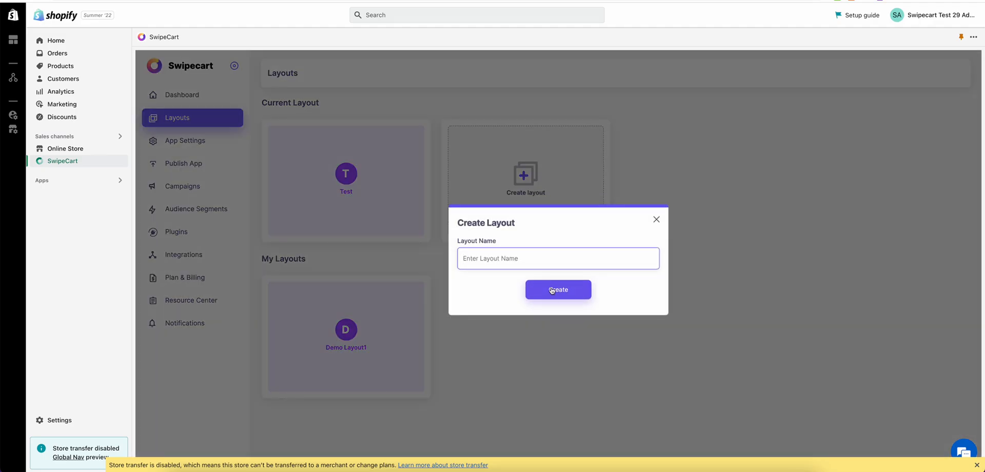
text(demo layout 2)
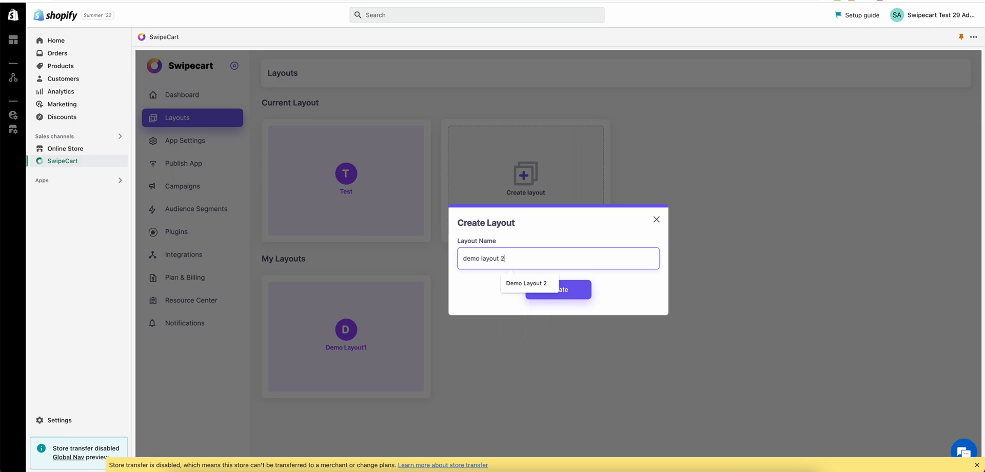
Confirm the name and create Demo Layout 2 from the Blank layout template.
click(556, 289)
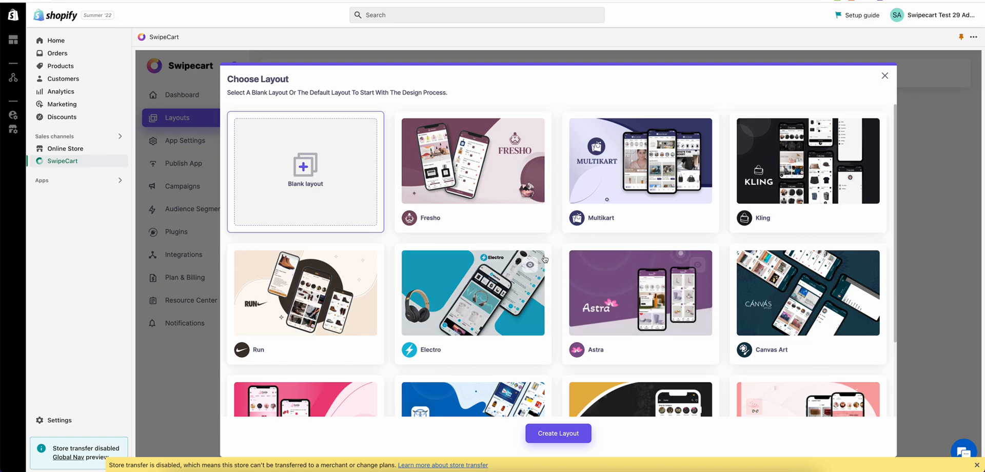
mouse_move(537, 244)
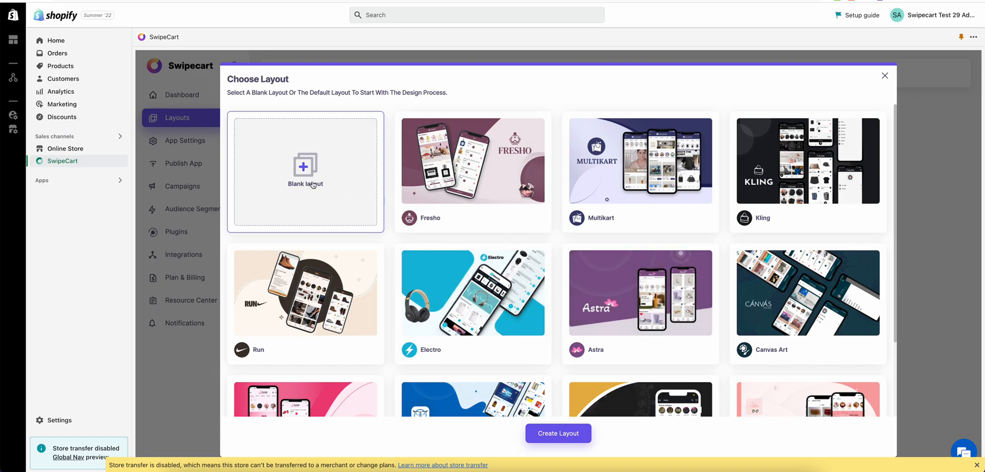
scroll(down, 3)
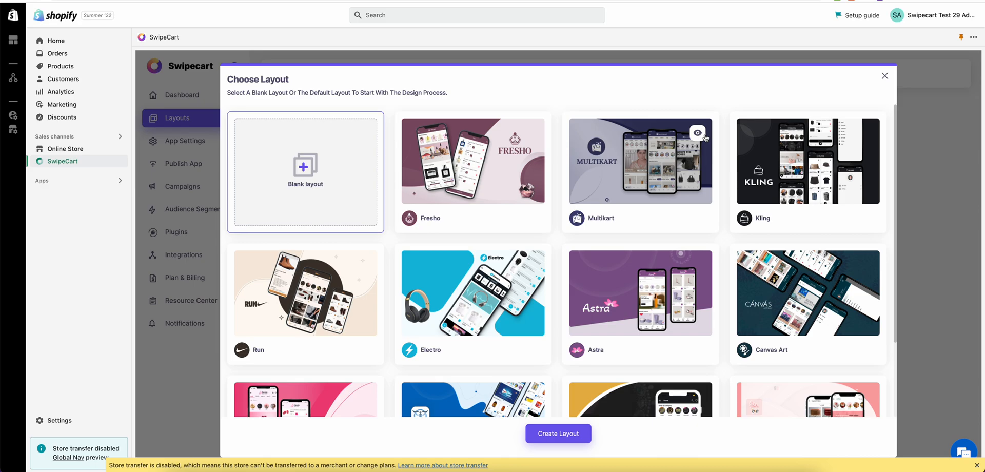
mouse_move(698, 133)
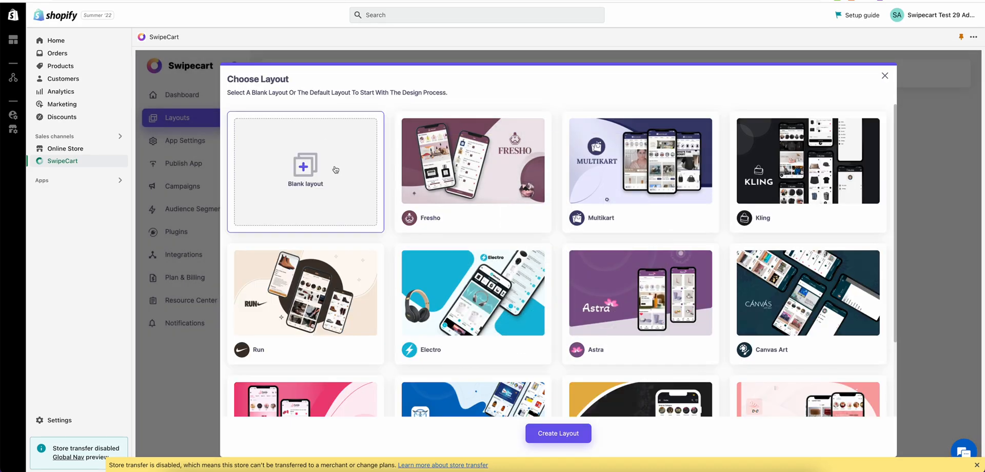
mouse_move(553, 298)
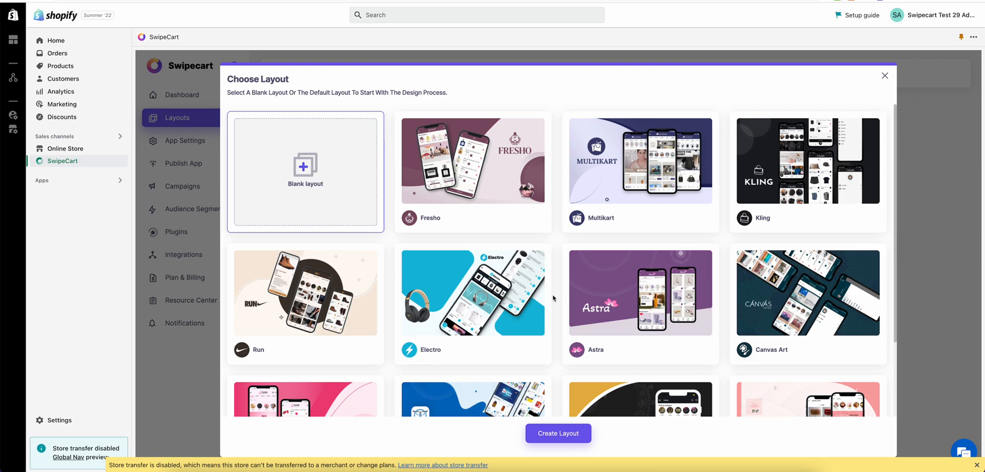
click(557, 433)
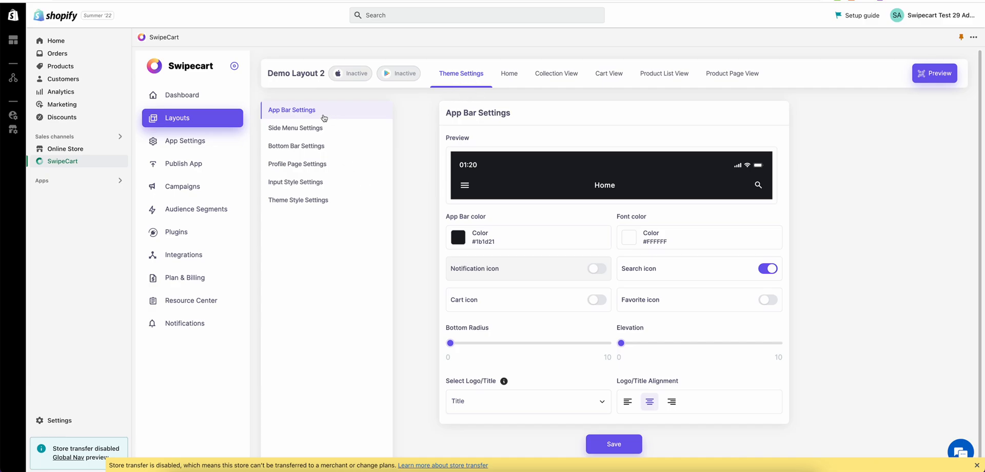
mouse_move(279, 116)
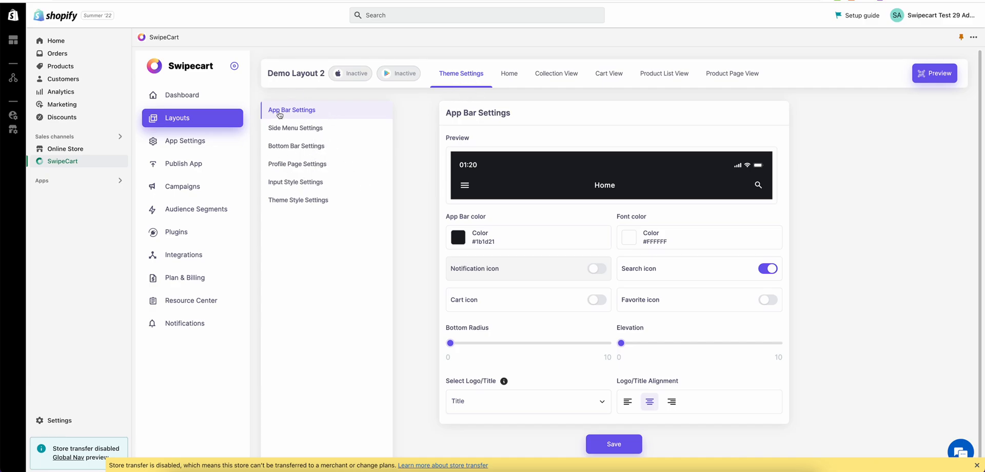
mouse_move(317, 132)
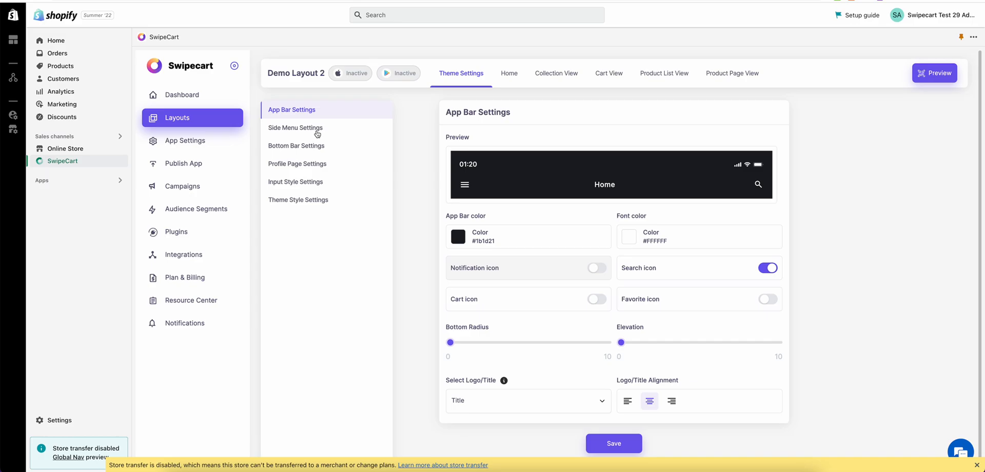
mouse_move(299, 192)
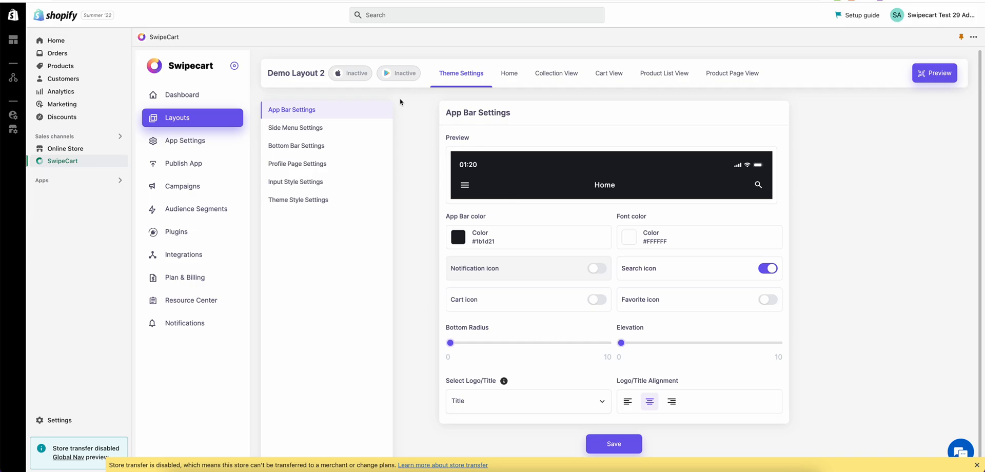
mouse_move(350, 126)
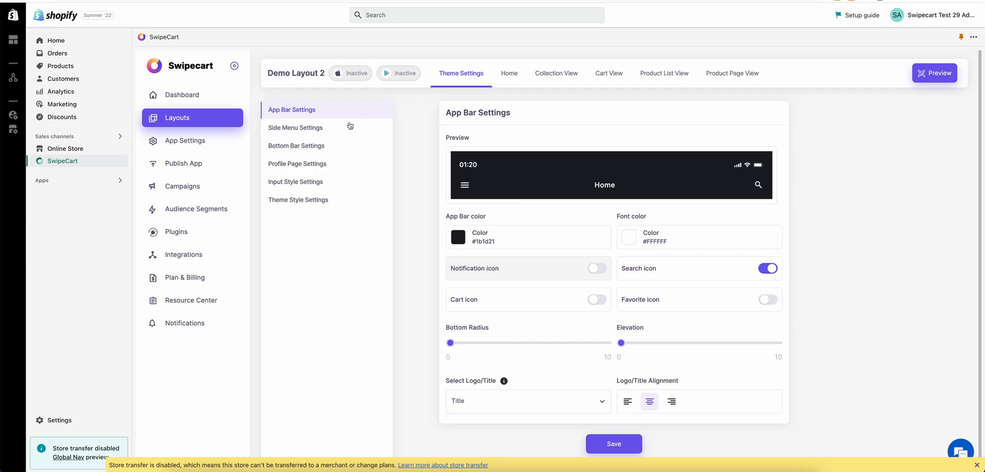
mouse_move(332, 130)
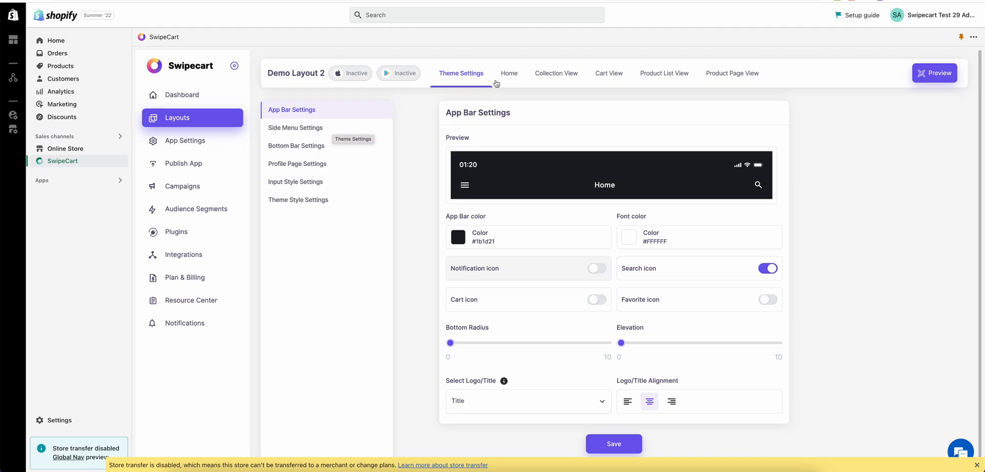
mouse_move(511, 177)
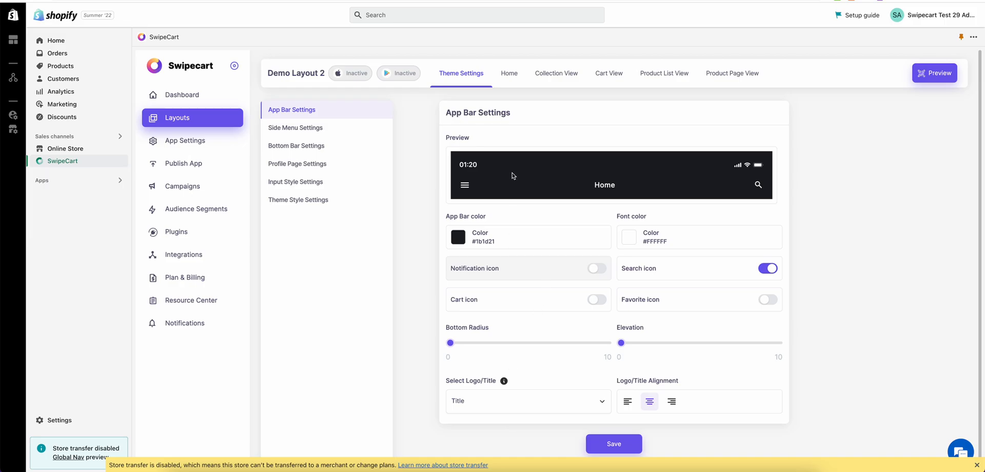
mouse_move(536, 195)
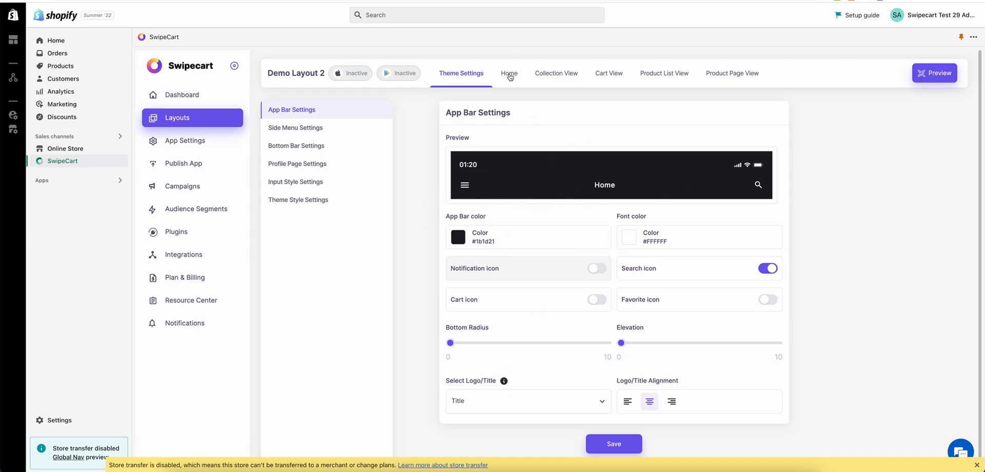
Switch from App Bar theme settings to the empty Home page builder.
click(508, 73)
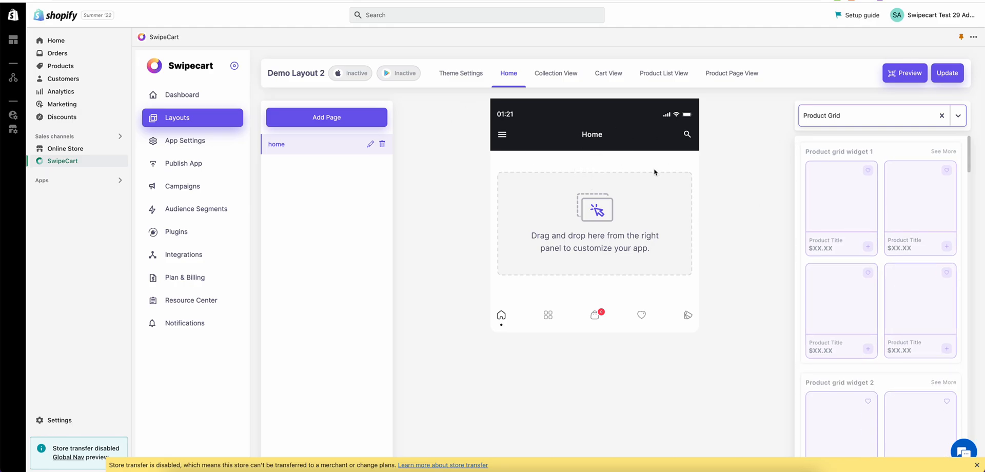
mouse_move(343, 219)
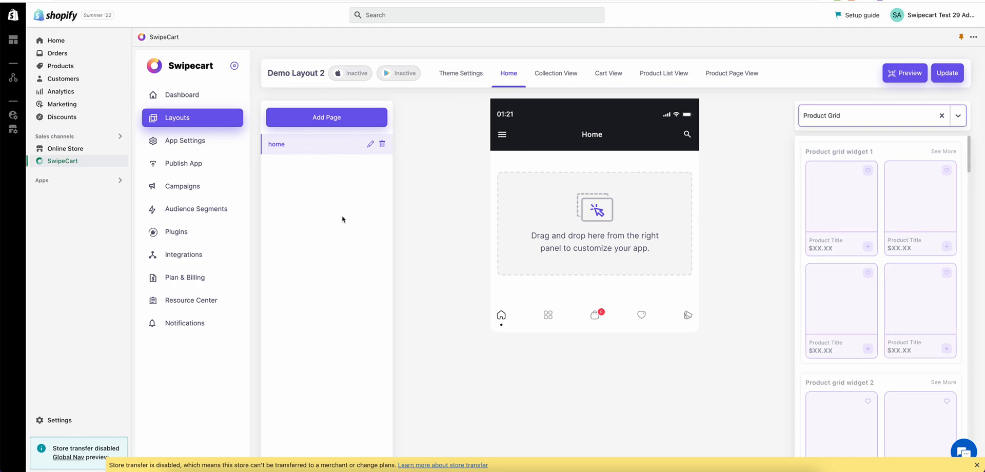
mouse_move(333, 191)
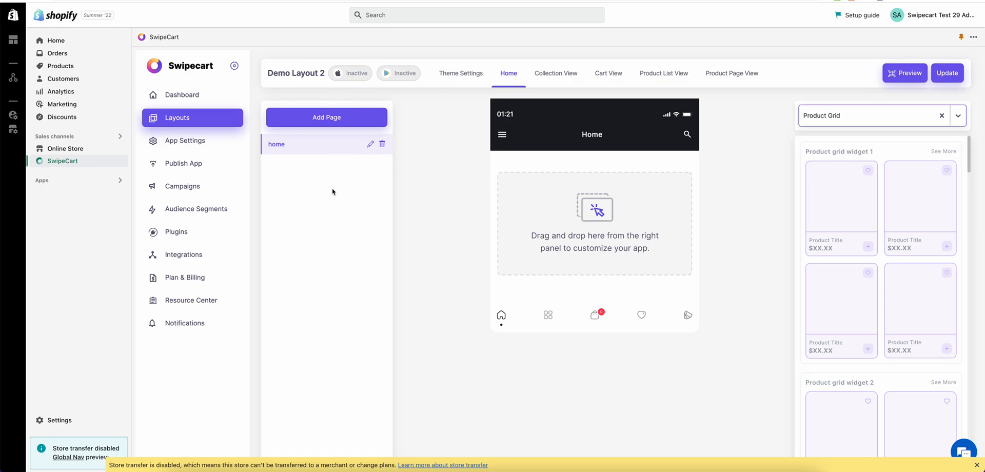
mouse_move(581, 335)
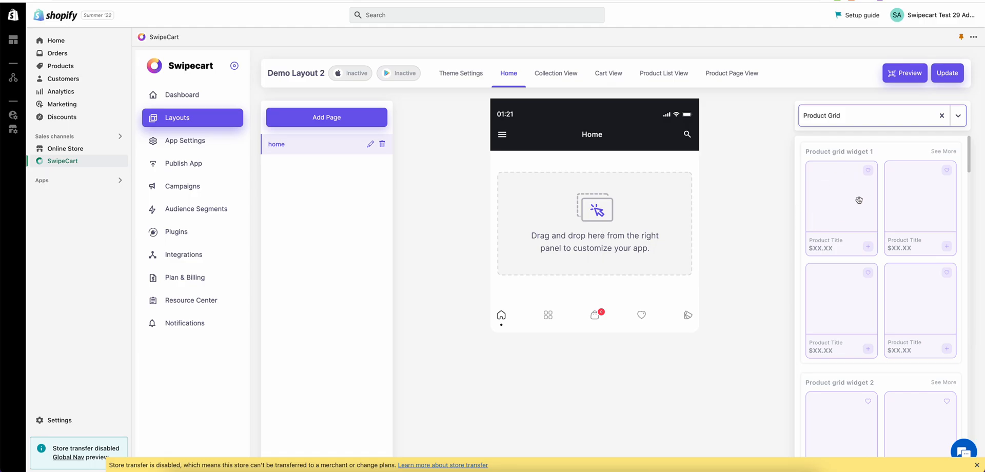
mouse_move(883, 203)
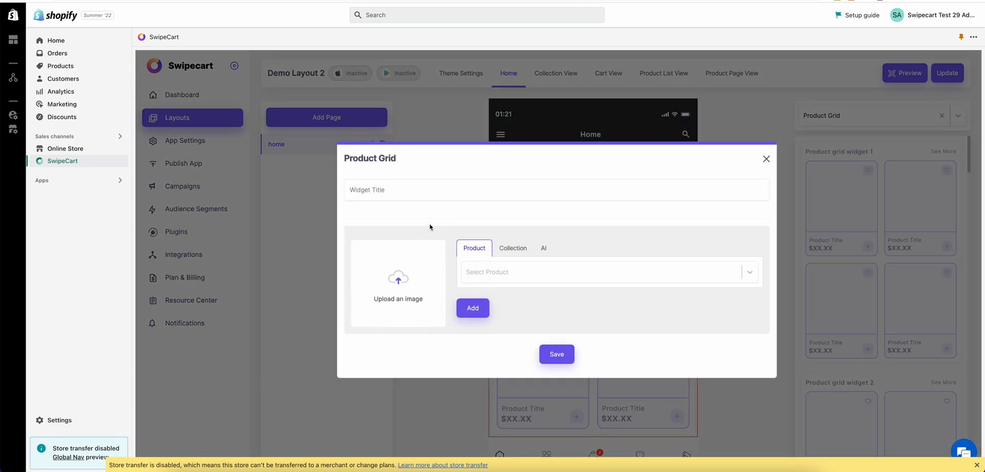
Add Samsung Galaxy A13 beside Redmi 10 Power in the home product grid, save it, and start a new page.
click(603, 271)
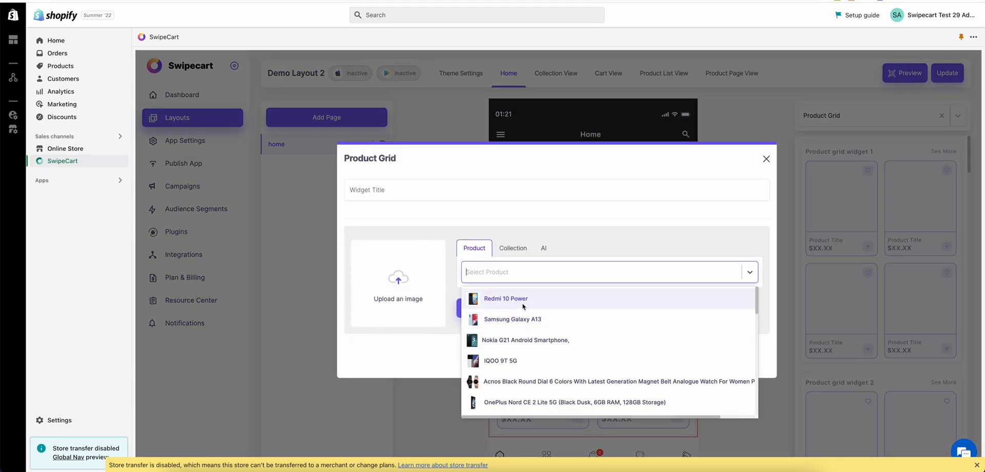
click(505, 298)
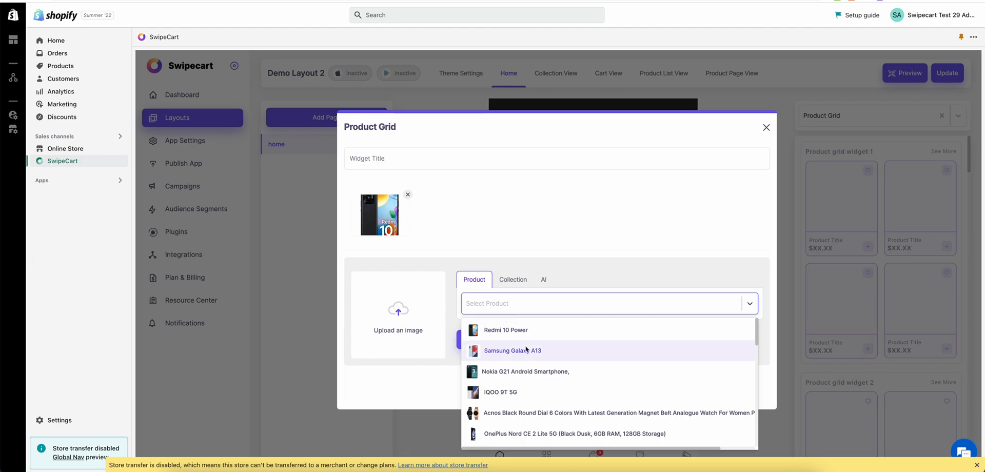
click(512, 350)
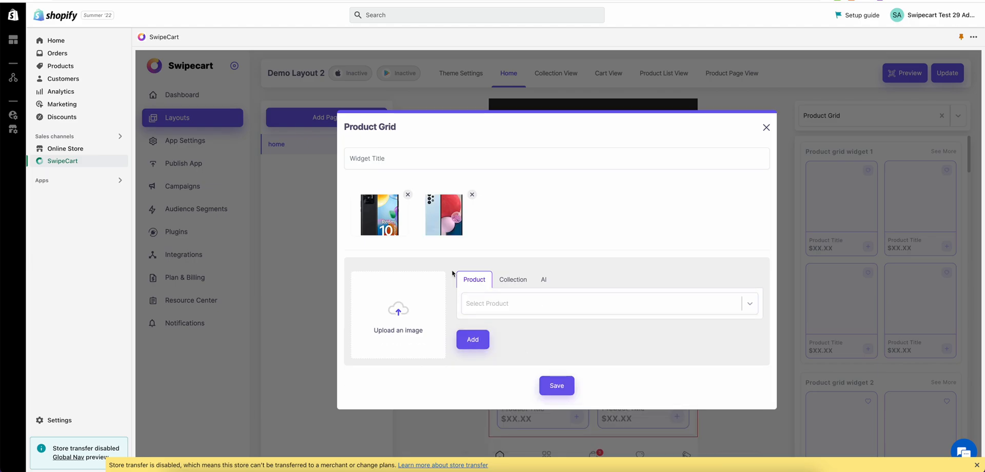
click(555, 385)
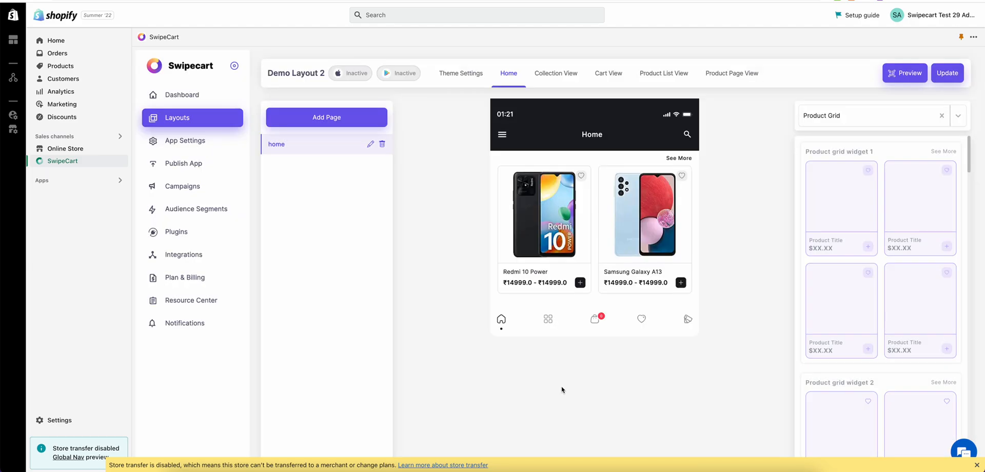
click(326, 118)
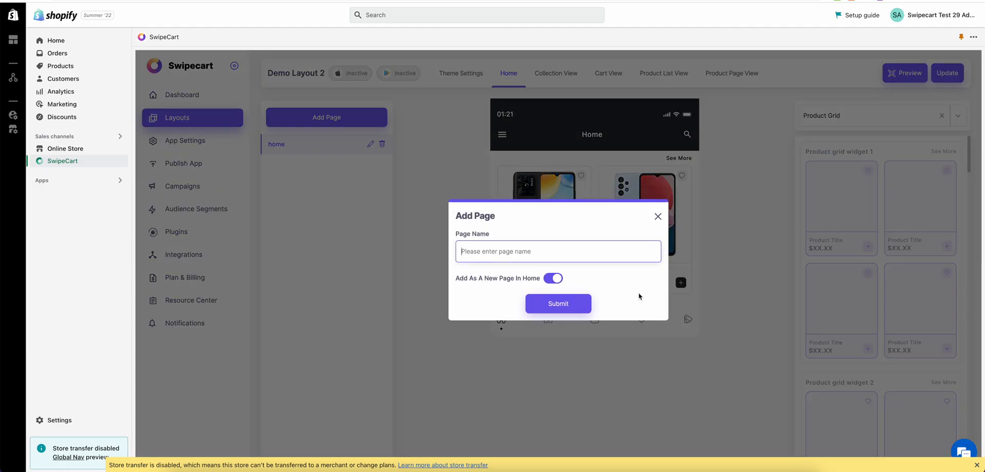
Create the 'phones' page with a Product List widget filled from a phone collection.
text(phn)
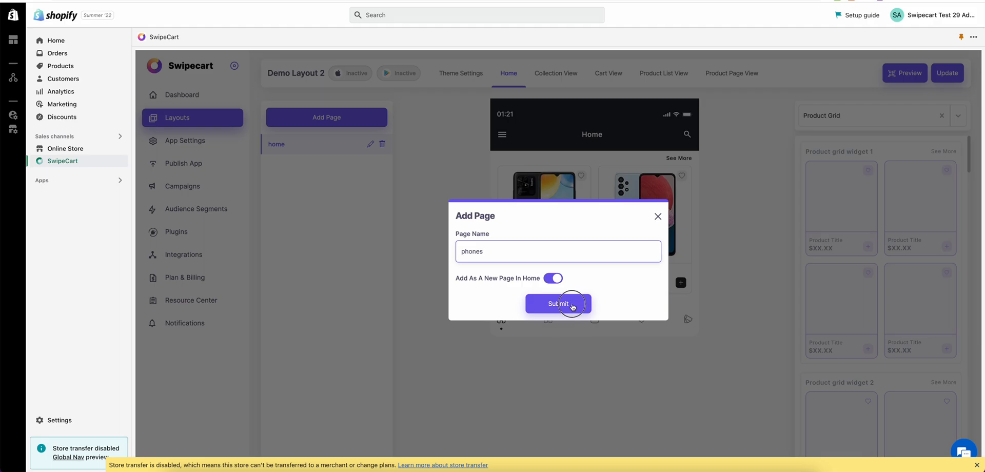
click(557, 304)
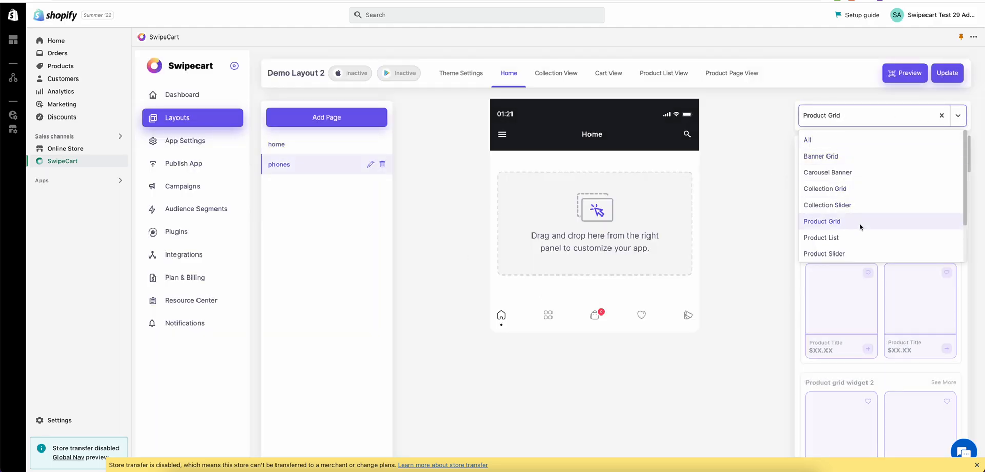
click(821, 237)
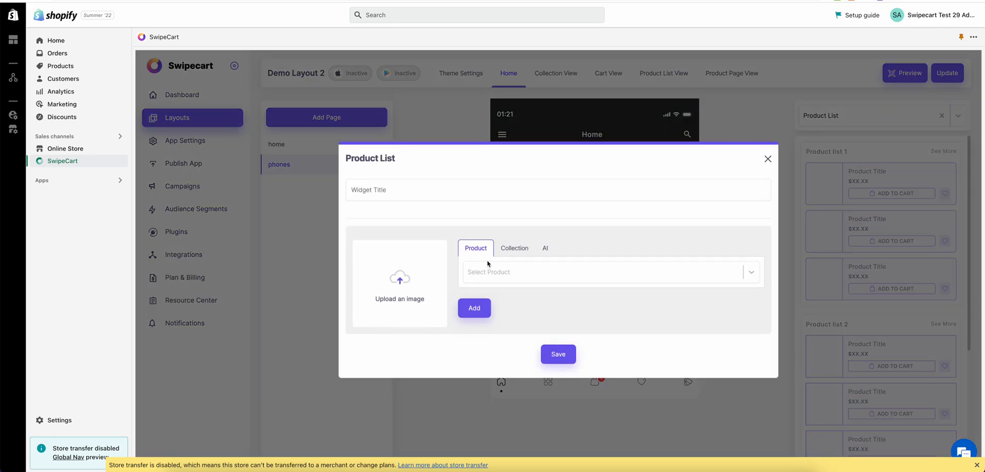
mouse_move(496, 251)
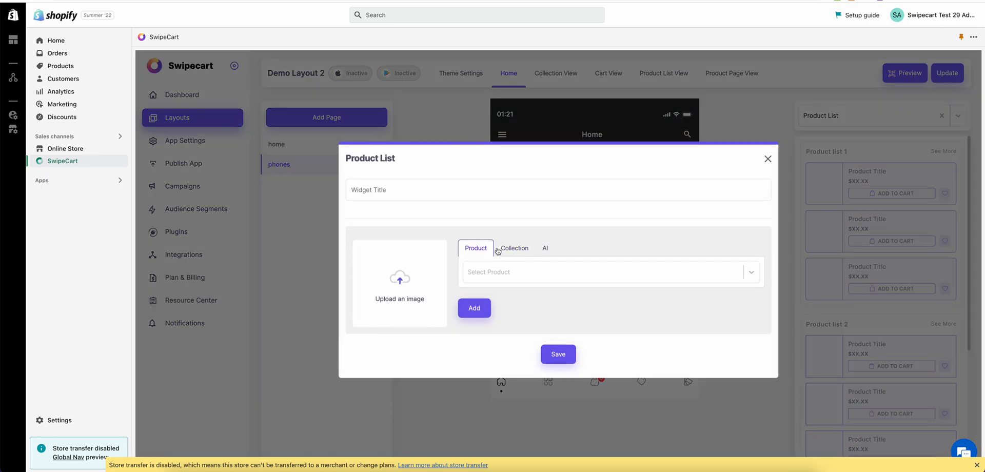
click(513, 248)
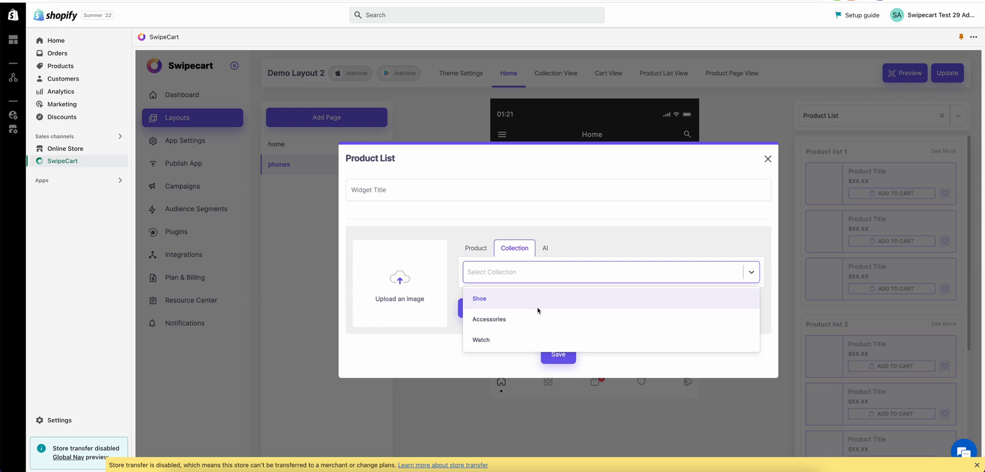
click(489, 319)
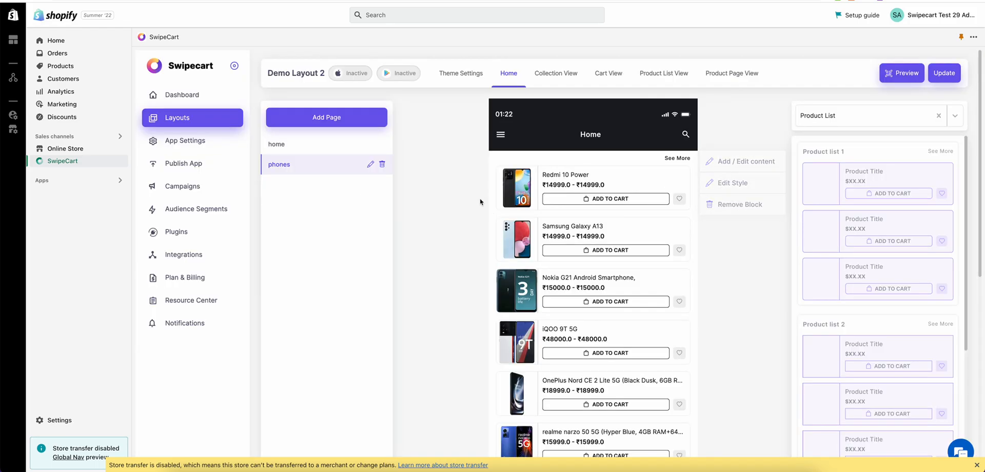
scroll(down, 3)
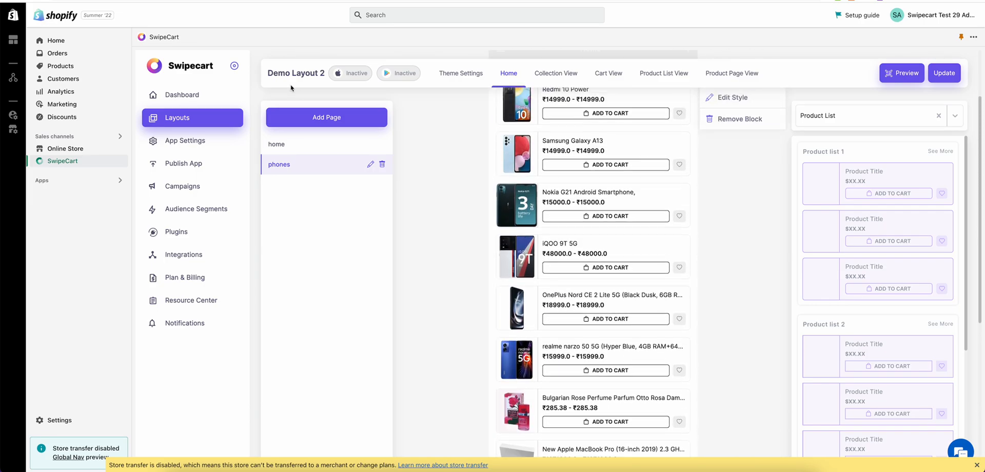
Create the 'watches' page and bring up the Product Slider widgets.
text(war)
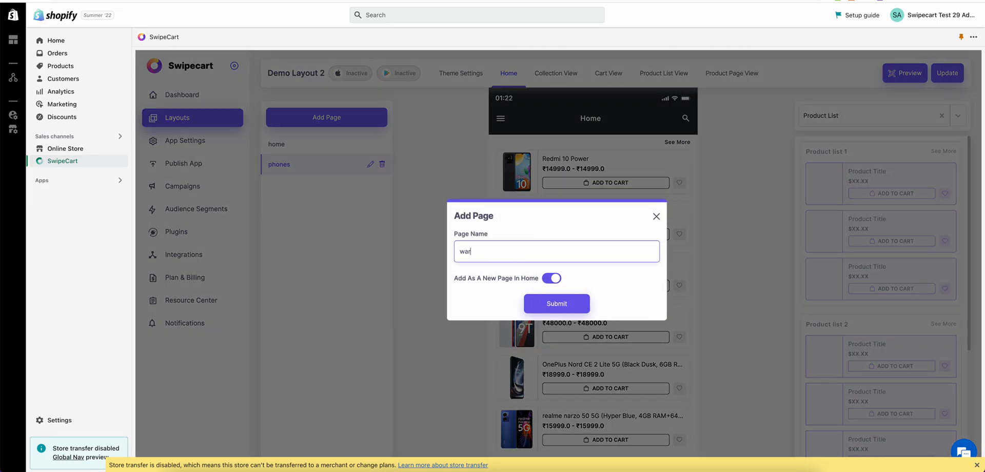
text(watches)
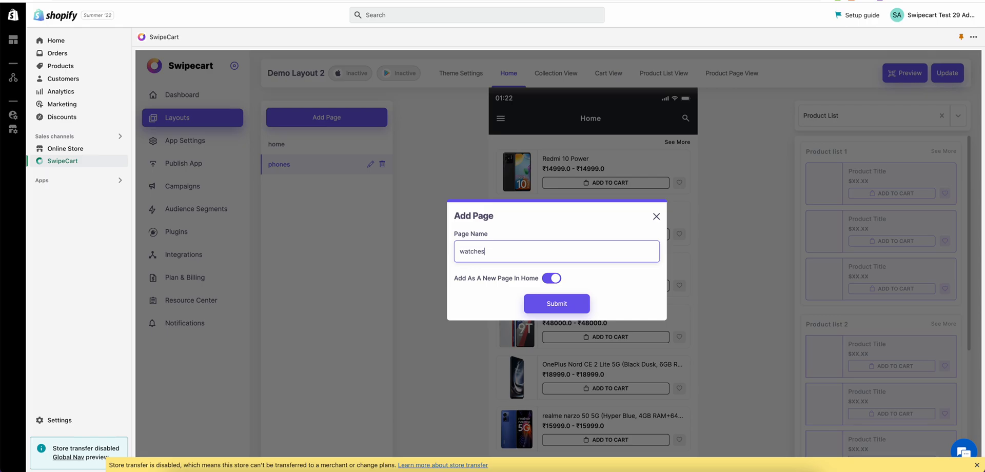
click(556, 303)
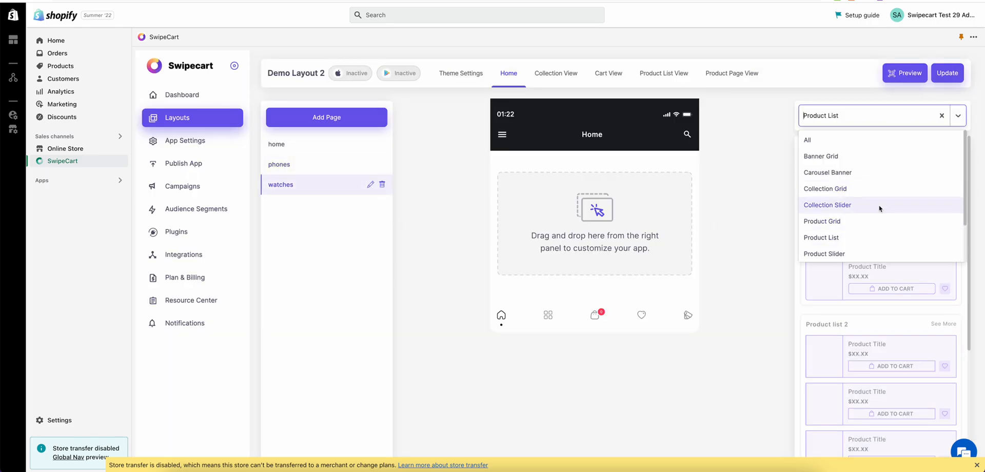
click(824, 253)
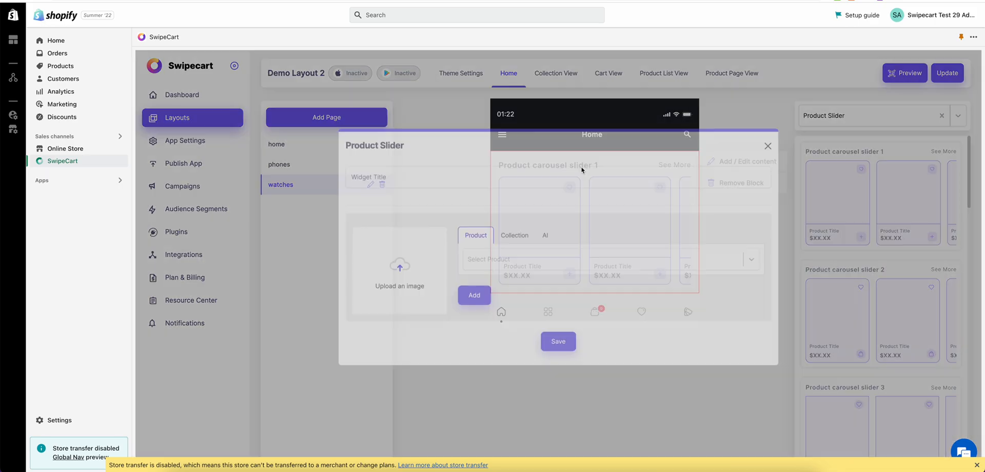
Fill the slider from the Watch collection, save it, and request a layout Update.
click(513, 247)
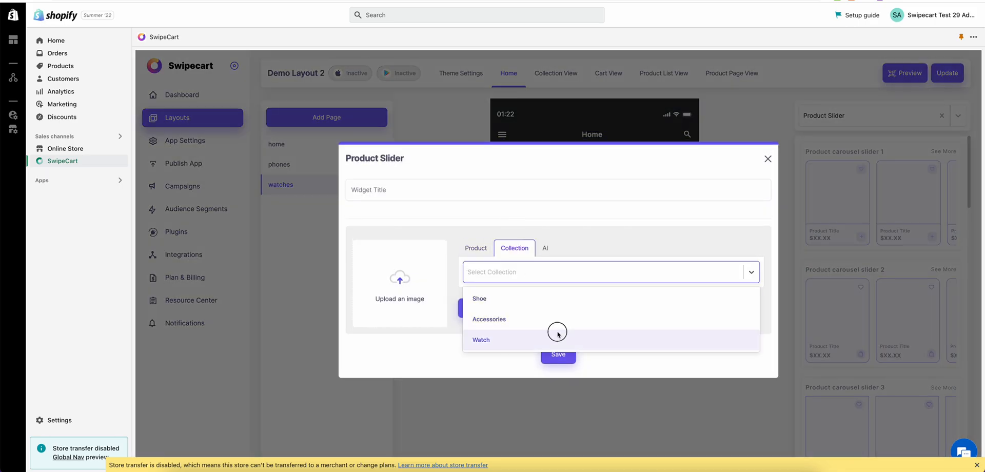
click(480, 339)
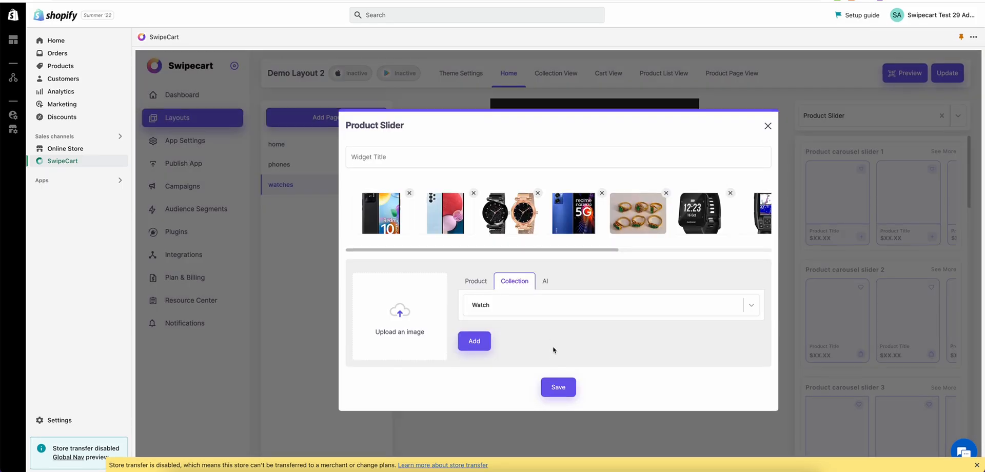
click(557, 387)
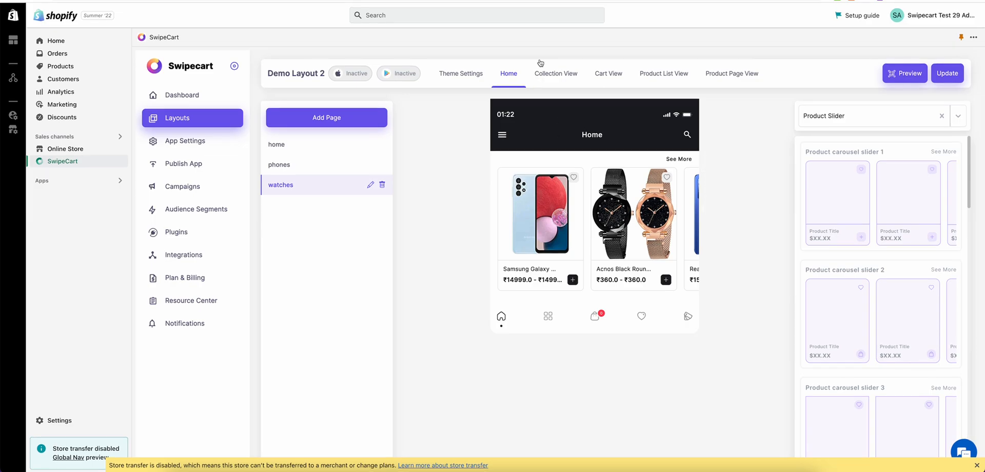
click(946, 73)
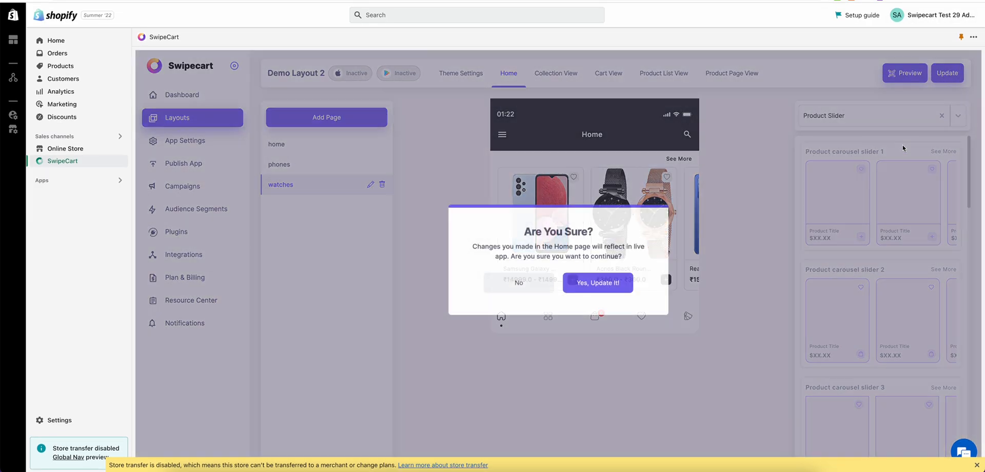
Confirm 'Yes, Update It!', view the Preview App QR code, then close it.
click(597, 282)
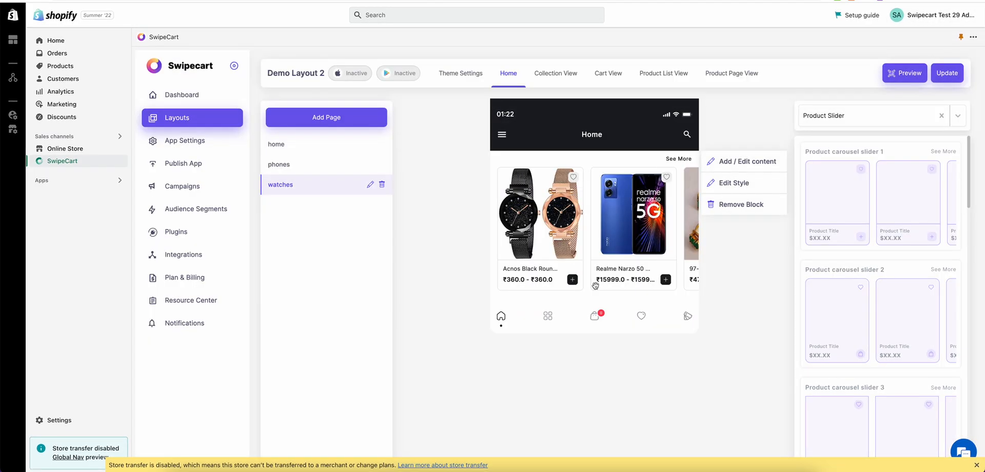
click(946, 72)
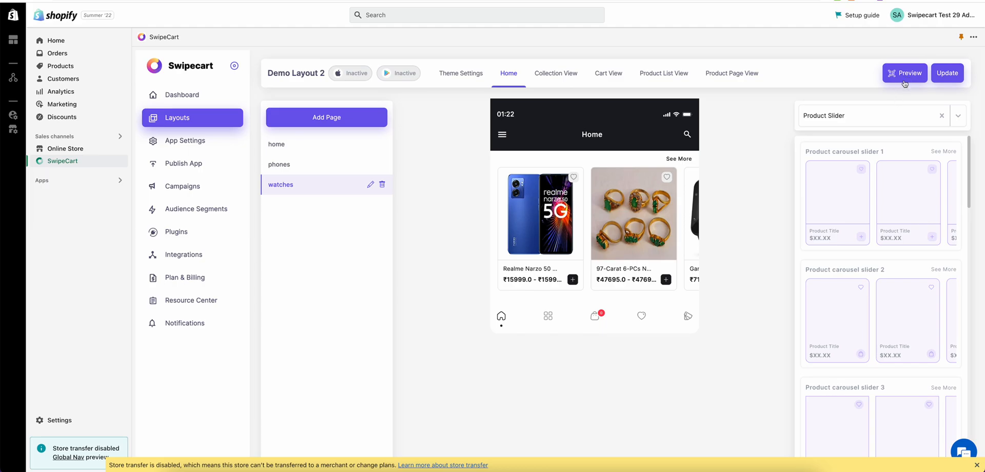
click(905, 73)
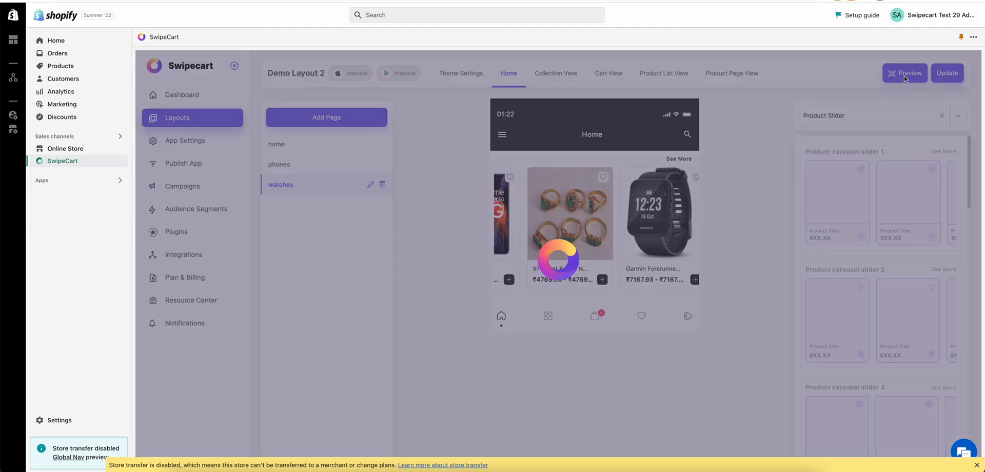
click(904, 73)
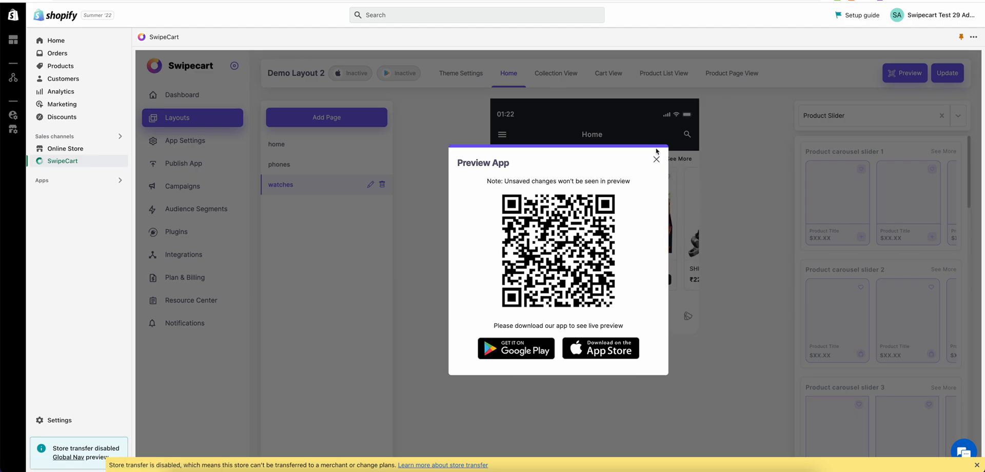
click(655, 158)
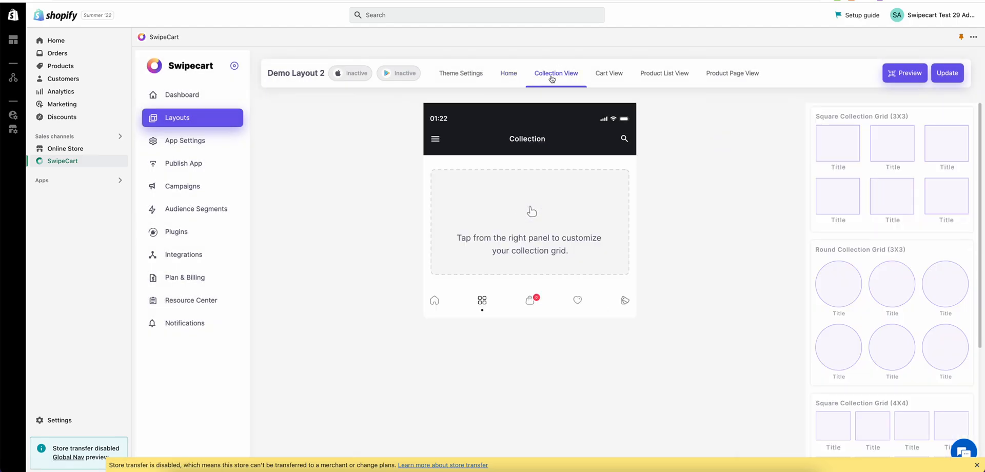
Return to the Layouts overview listing Test, Demo Layout1 and Demo Layout 2.
click(608, 73)
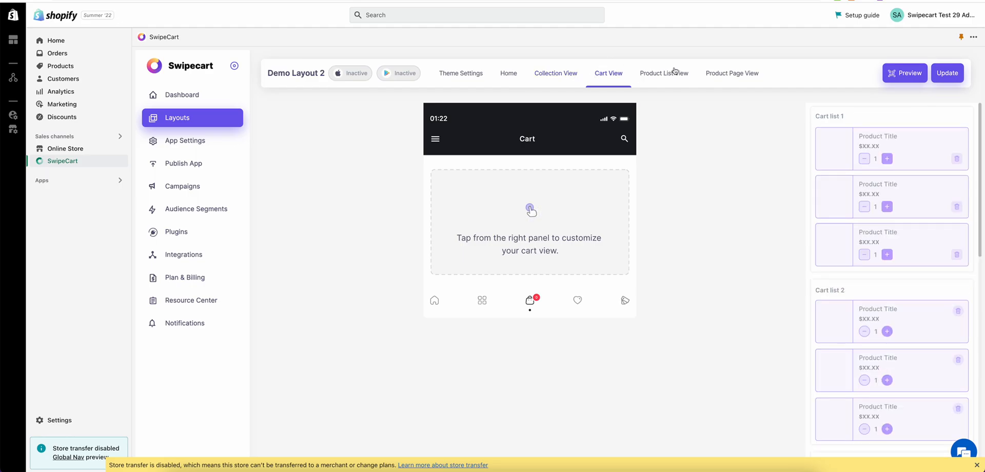
click(731, 73)
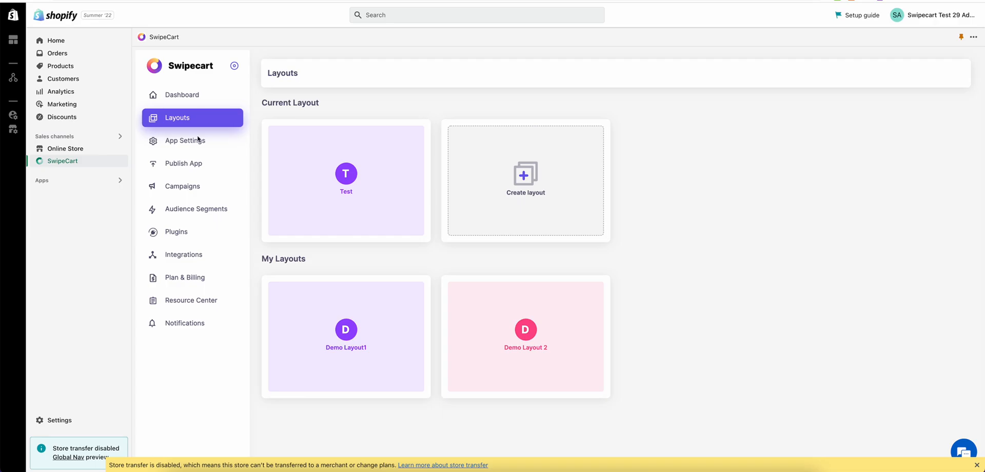
mouse_move(187, 140)
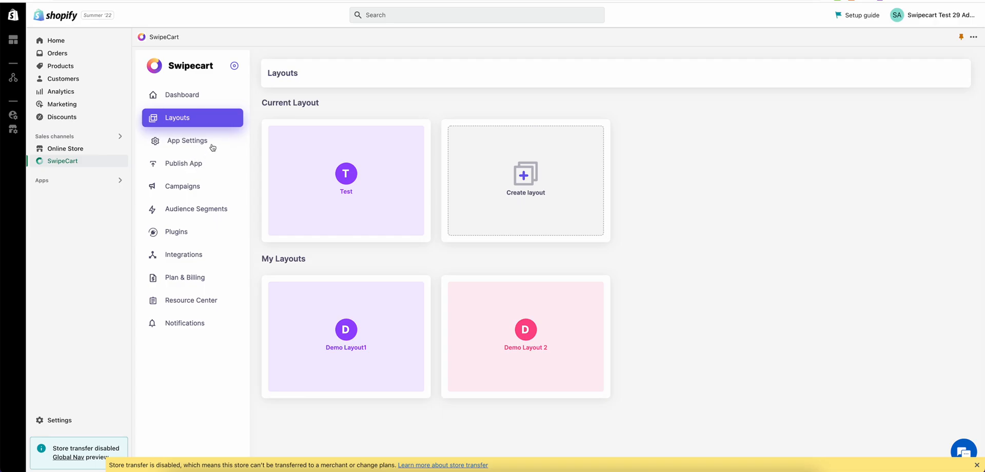
Review App Settings: General, Product Variants with Variant Type kept as Text, then Filter.
click(186, 140)
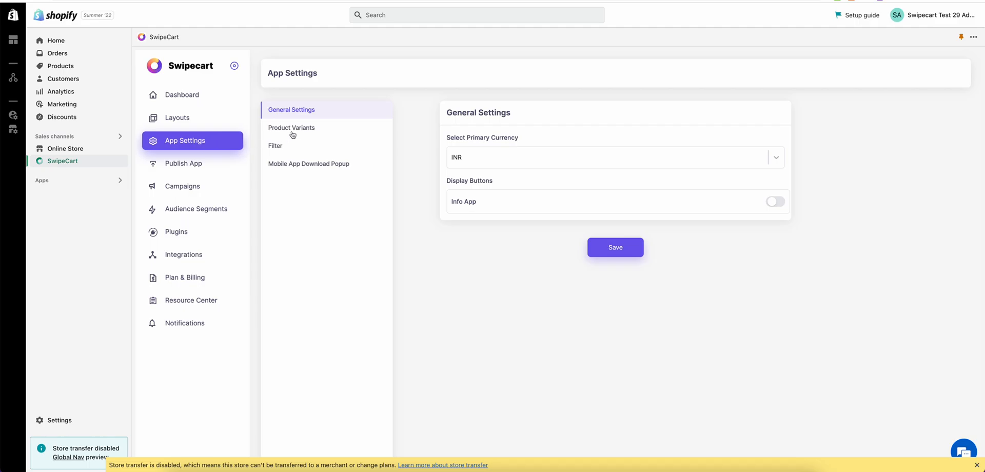
mouse_move(317, 132)
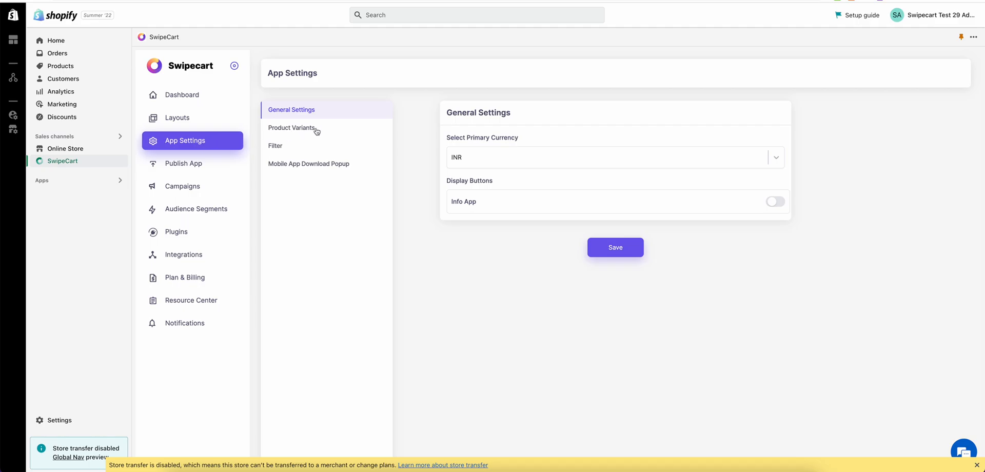
click(291, 127)
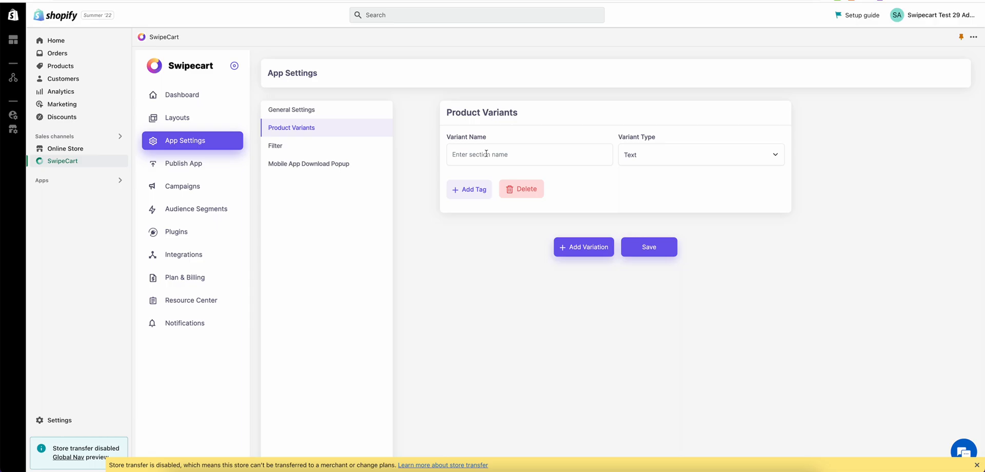
click(698, 154)
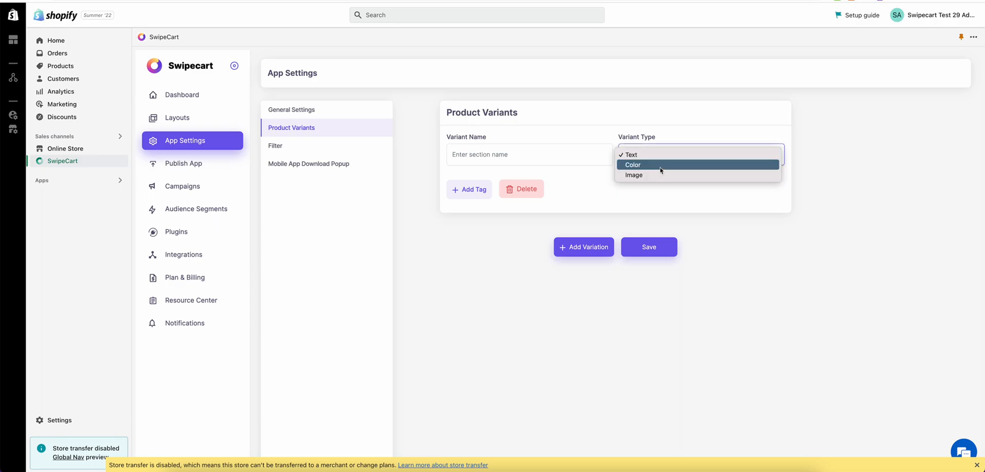
mouse_move(649, 176)
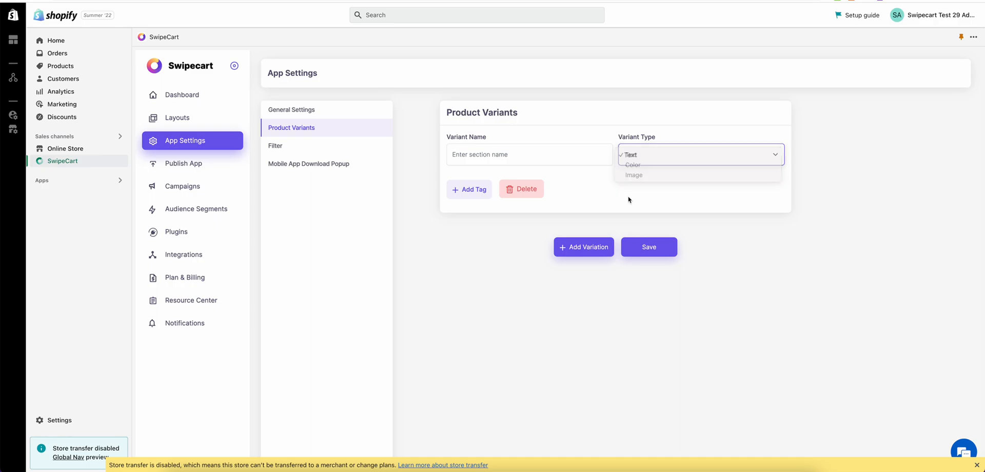
click(275, 144)
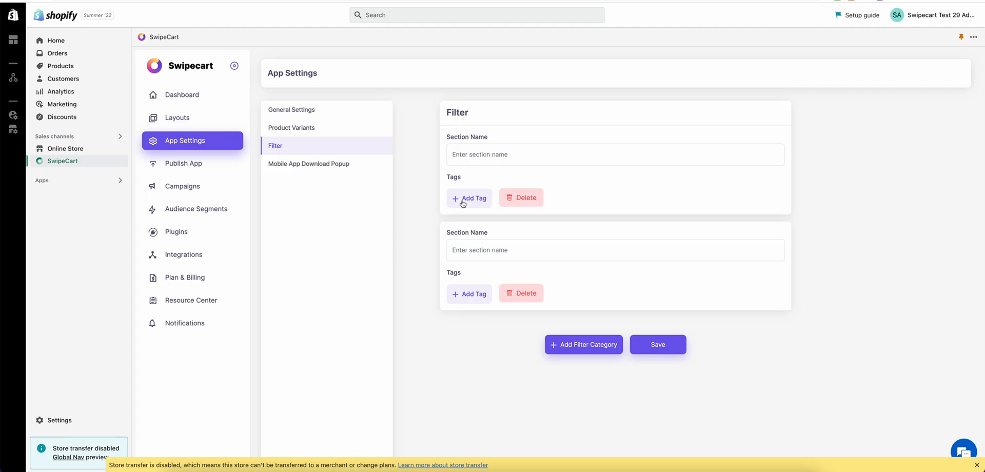
mouse_move(419, 199)
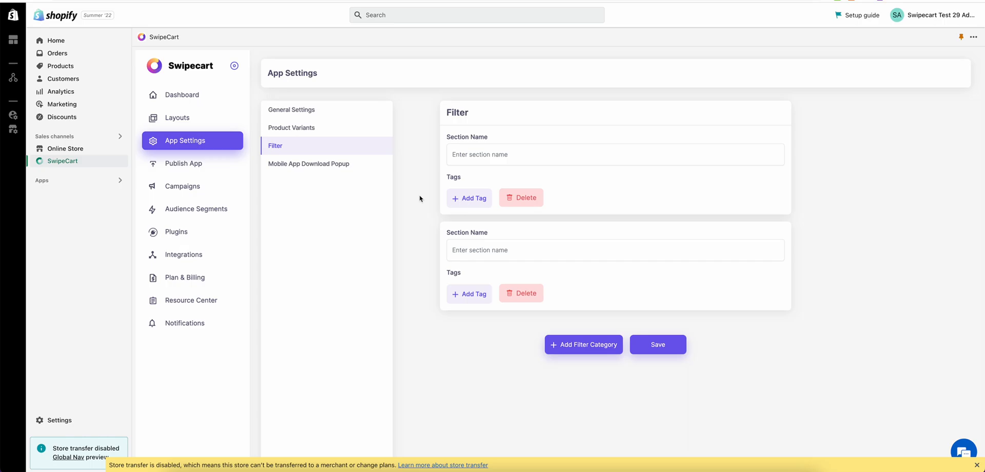
mouse_move(339, 143)
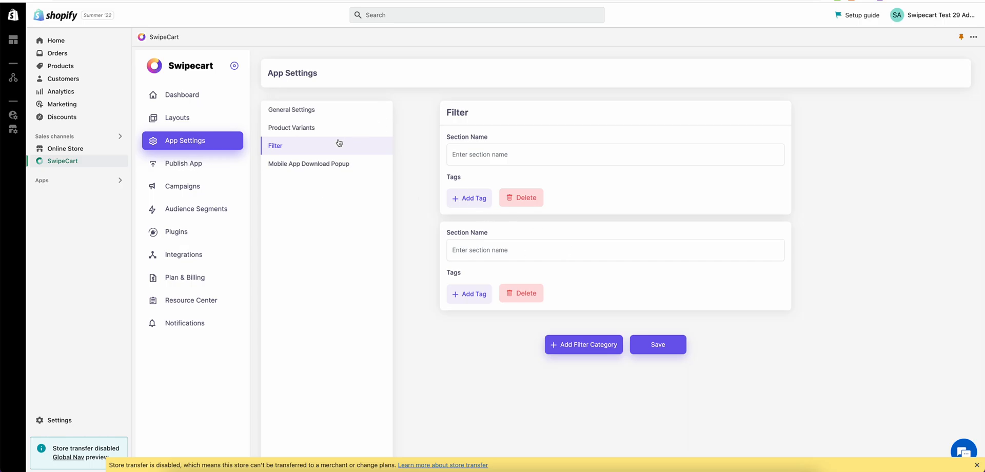
mouse_move(180, 141)
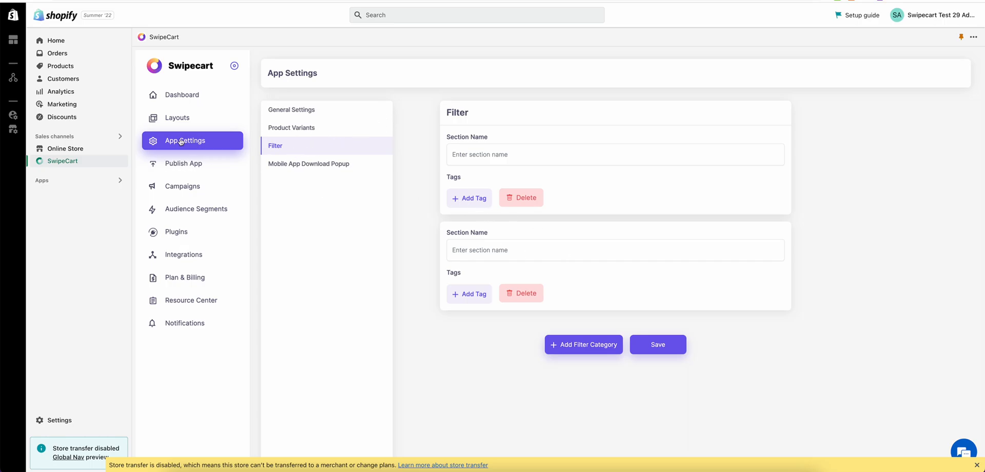
Scroll through the Publish App form's icon uploads, app name, descriptions and contact fields.
click(184, 163)
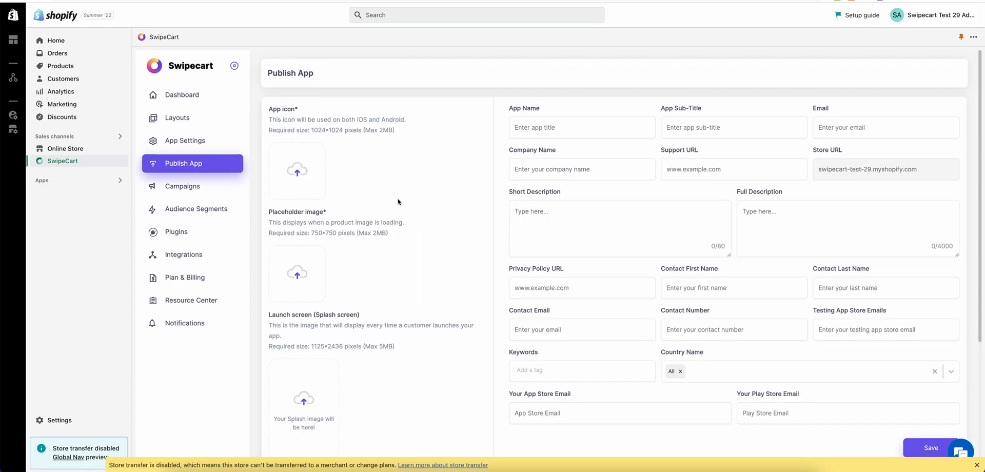
mouse_move(260, 184)
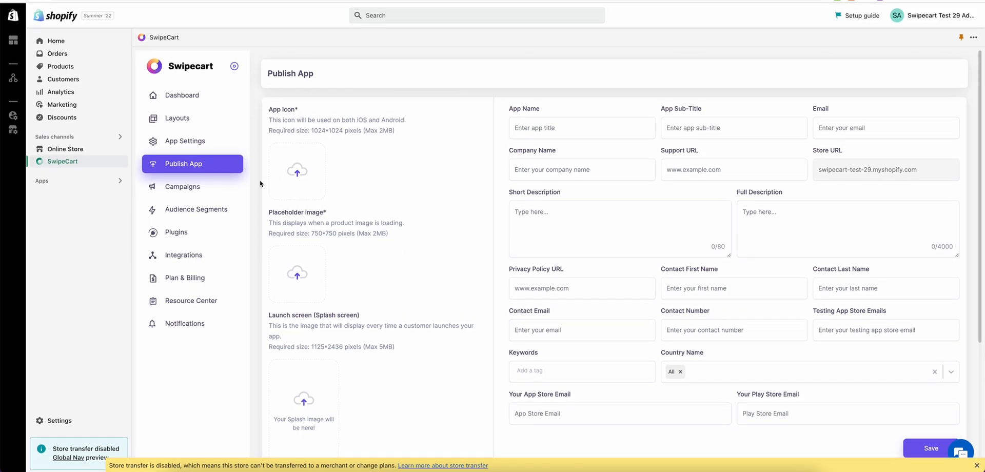
mouse_move(424, 164)
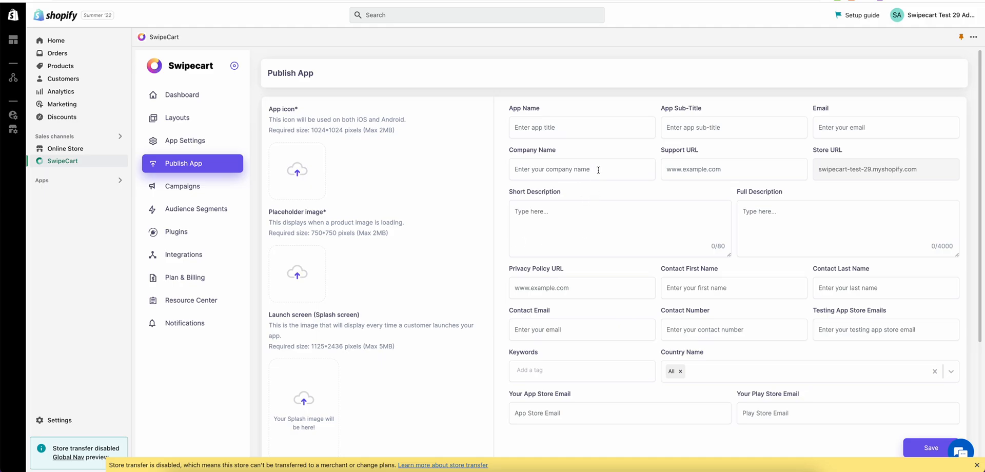
scroll(down, 3)
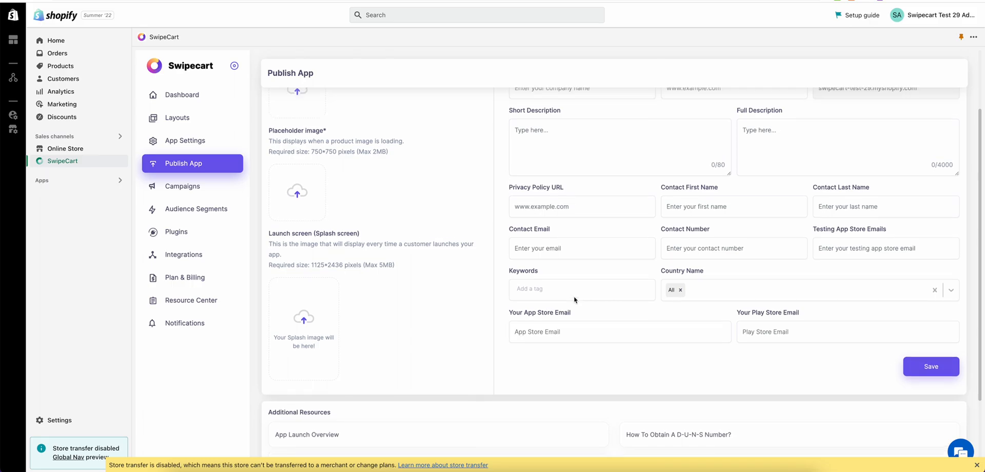
scroll(up, 3)
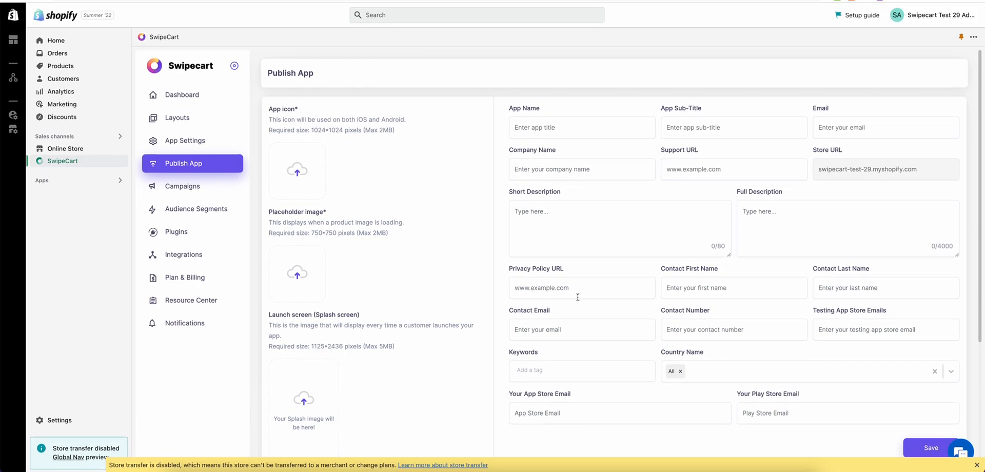
mouse_move(746, 54)
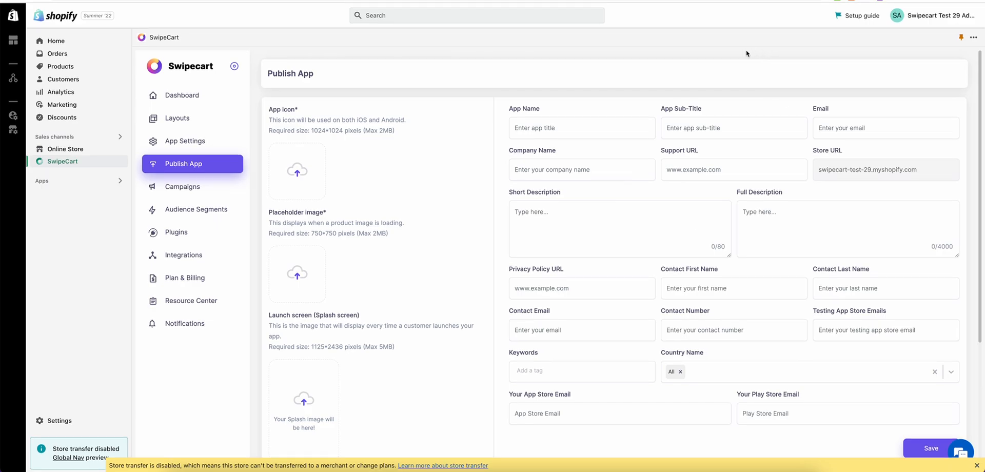
mouse_move(616, 97)
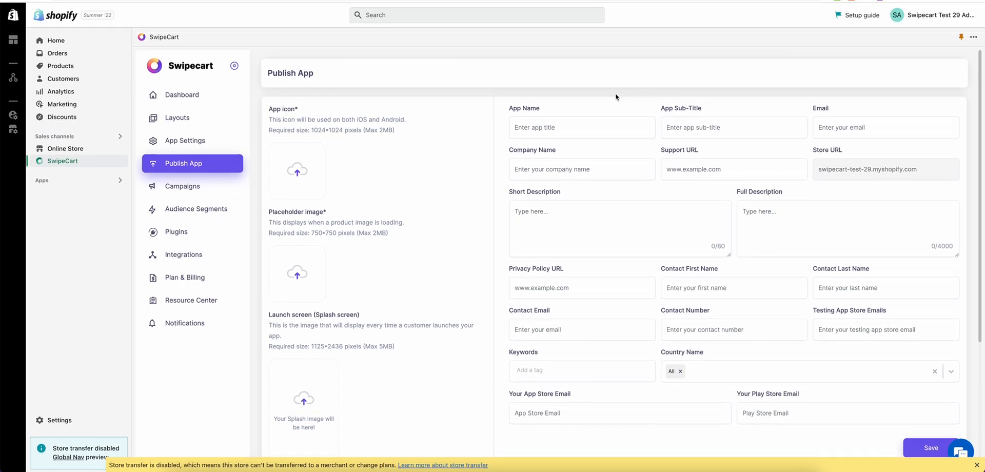
mouse_move(618, 95)
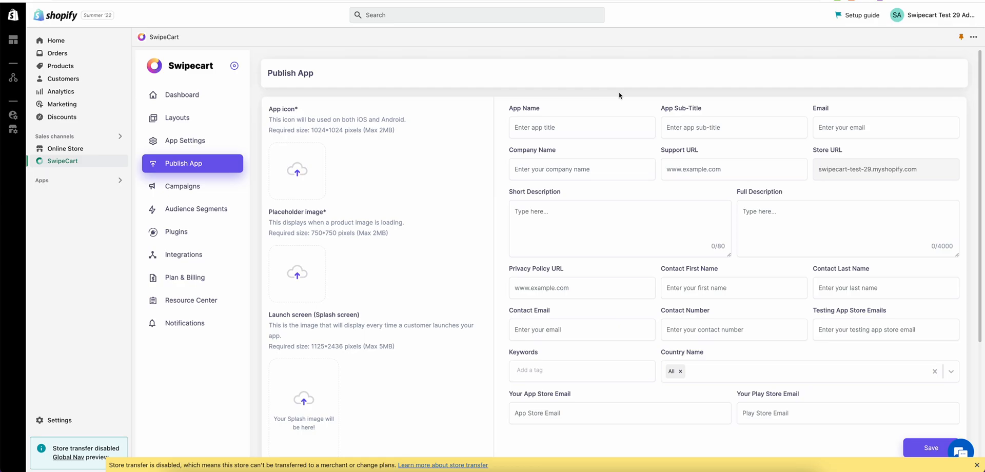
mouse_move(179, 117)
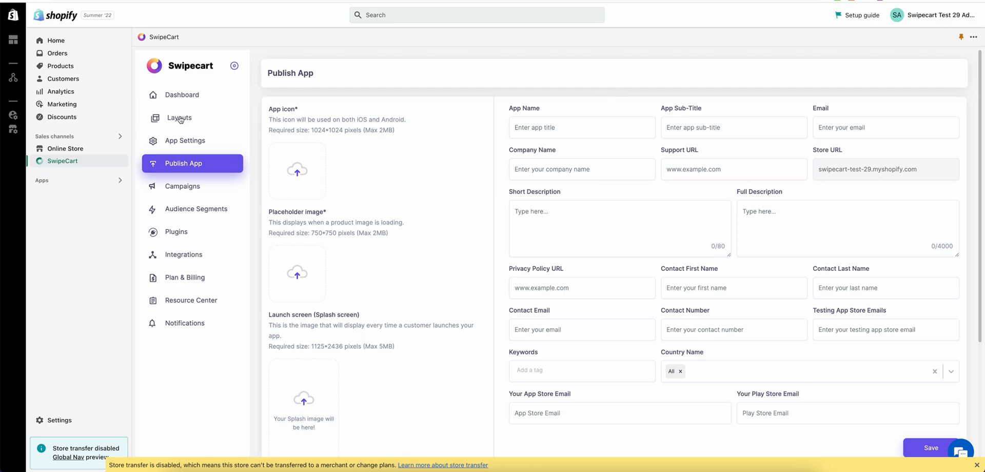
Return to the Layouts page after a brief look at the general App Settings.
click(184, 141)
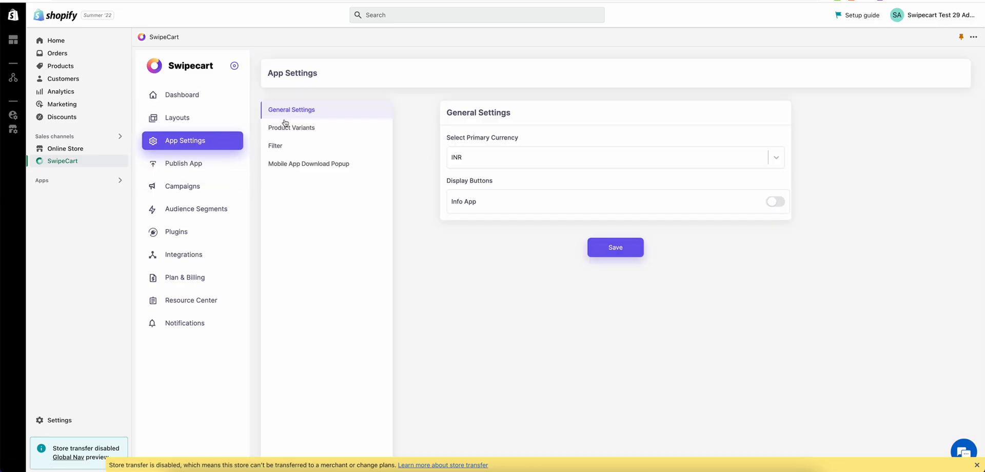
mouse_move(194, 120)
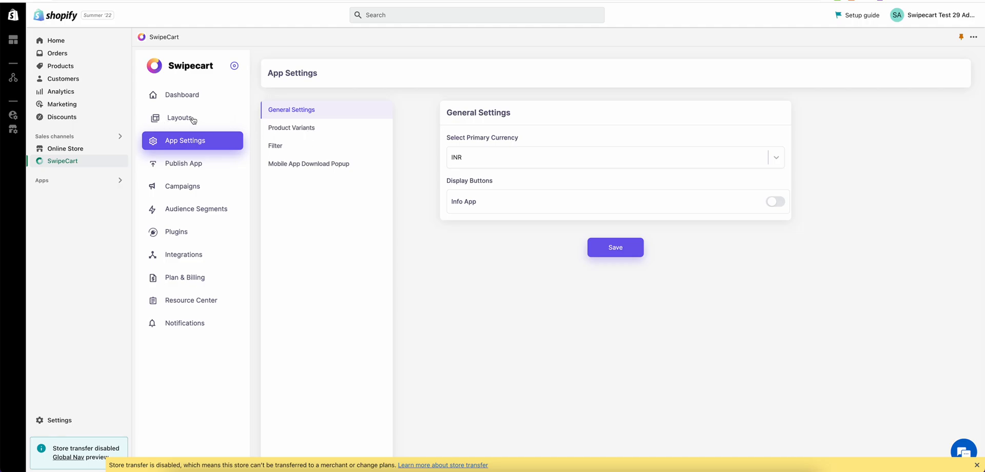
mouse_move(405, 124)
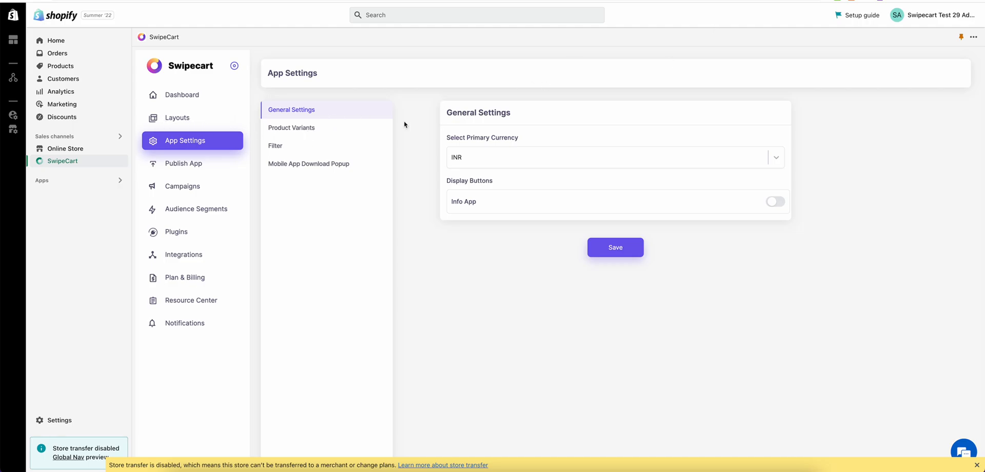
click(176, 118)
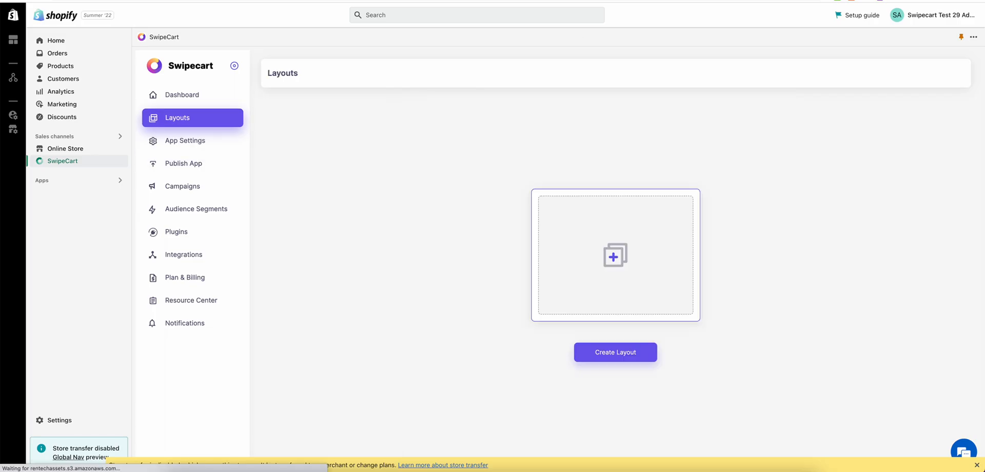